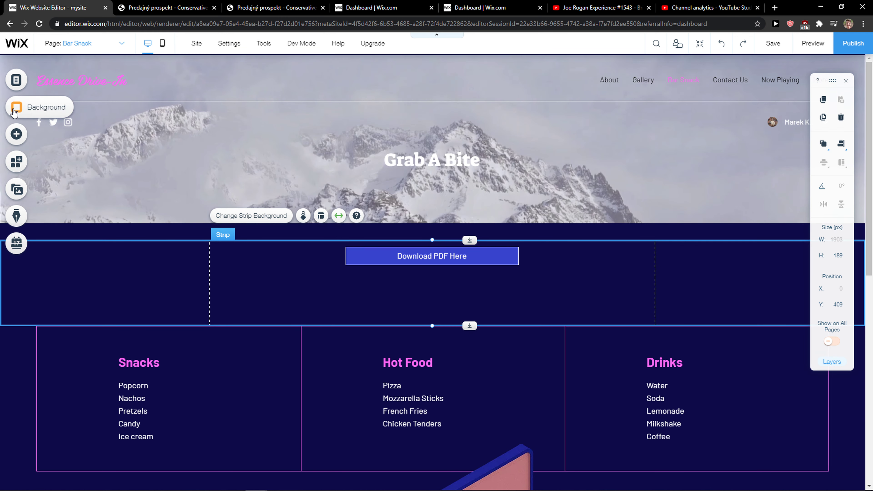
- Apply the white feather photo from Media from Wix as the strip's image background
{"action": "left_click", "coordinate": [15, 107]}
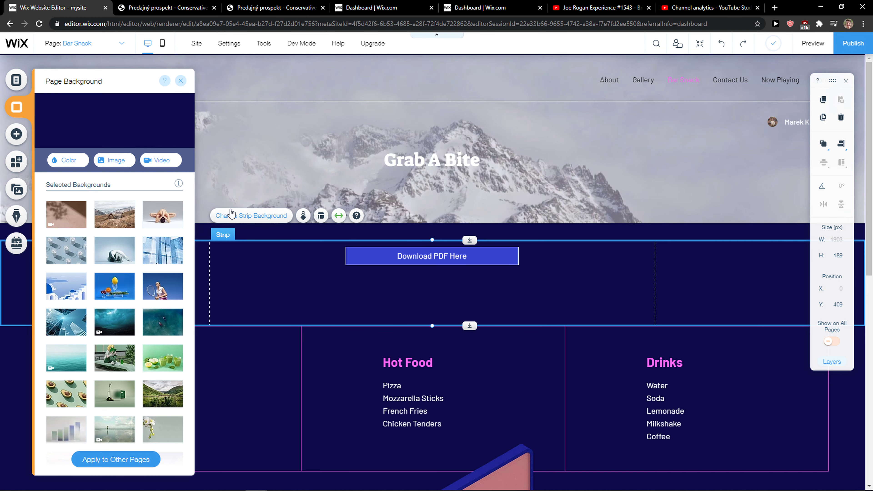
{"action": "left_click", "coordinate": [114, 161]}
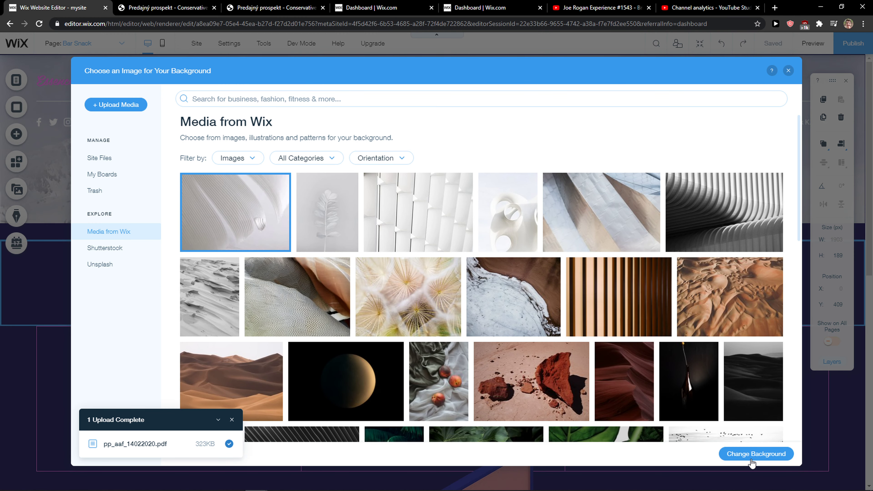
{"action": "left_click", "coordinate": [756, 454]}
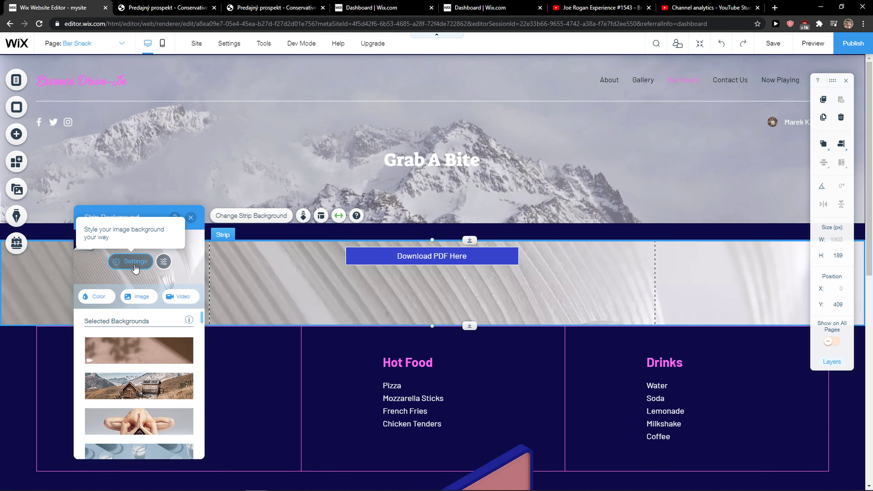
{"action": "mouse_move", "coordinate": [137, 272]}
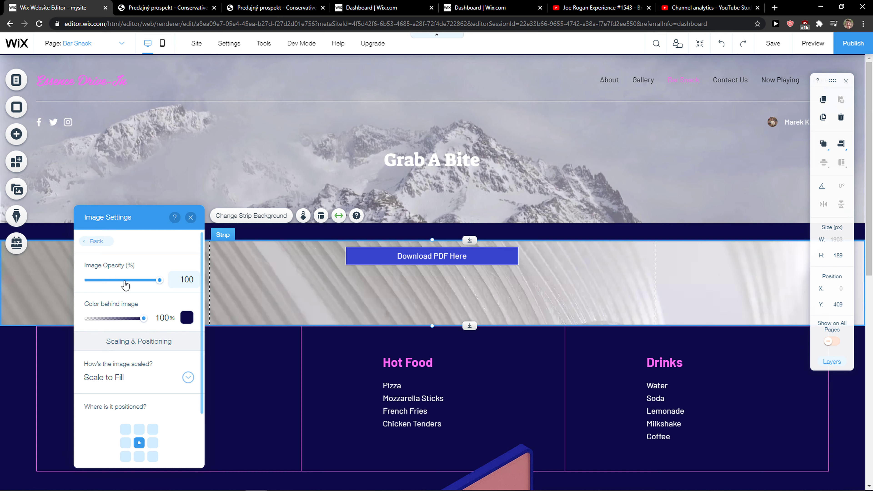
- Lower the feather image opacity to 79, keep the colour behind it full, and anchor it bottom centre
{"action": "left_click_drag", "start_coordinate": [158, 280], "coordinate": [155, 281]}
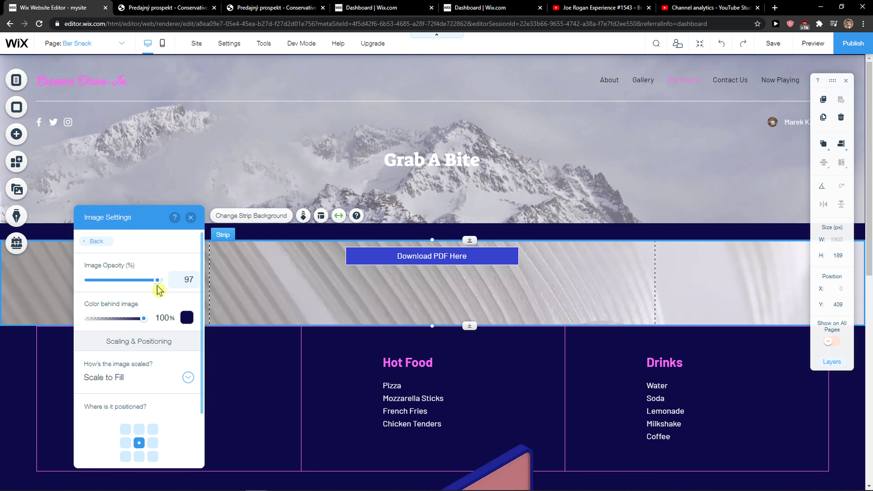
{"action": "left_click_drag", "start_coordinate": [157, 280], "coordinate": [147, 281]}
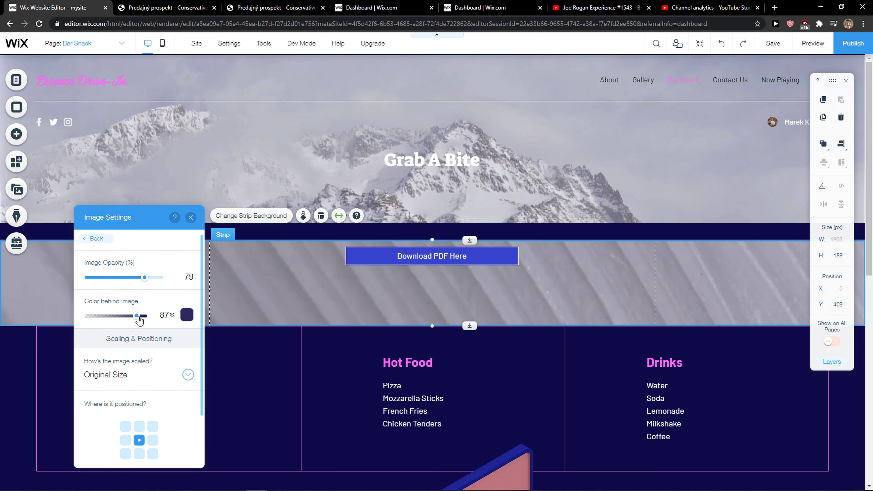
{"action": "left_click_drag", "start_coordinate": [144, 277], "coordinate": [130, 280]}
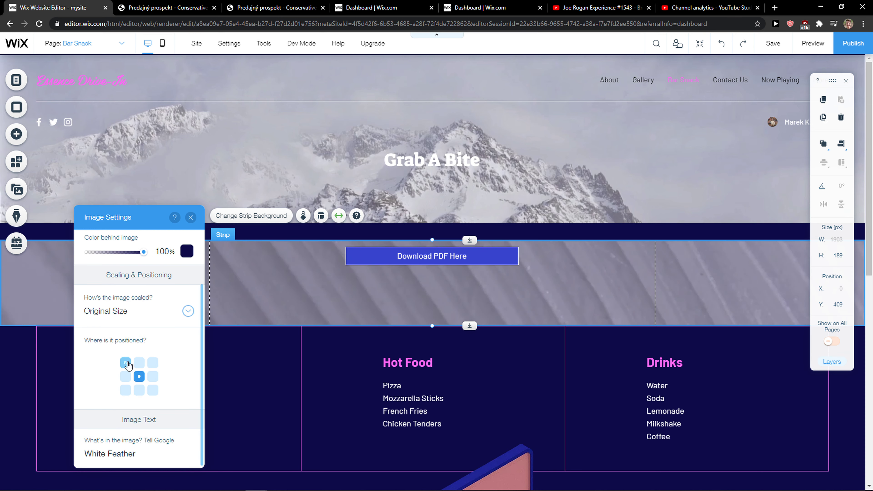
{"action": "left_click", "coordinate": [154, 378]}
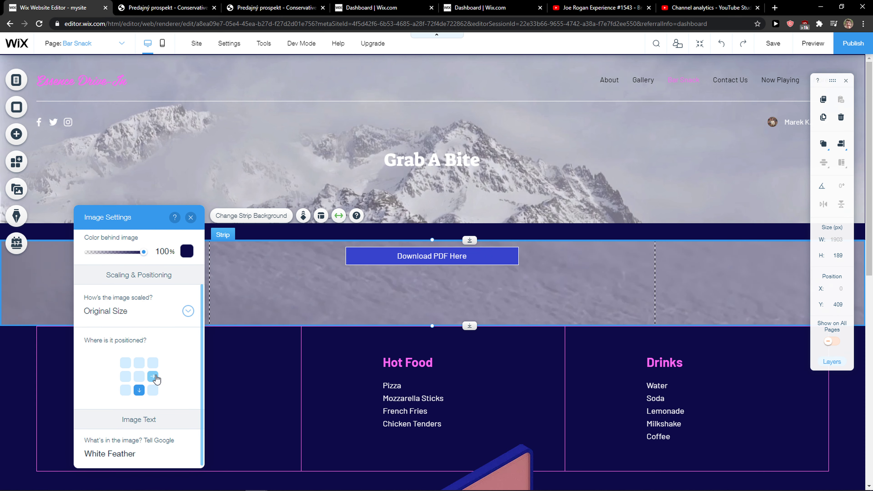